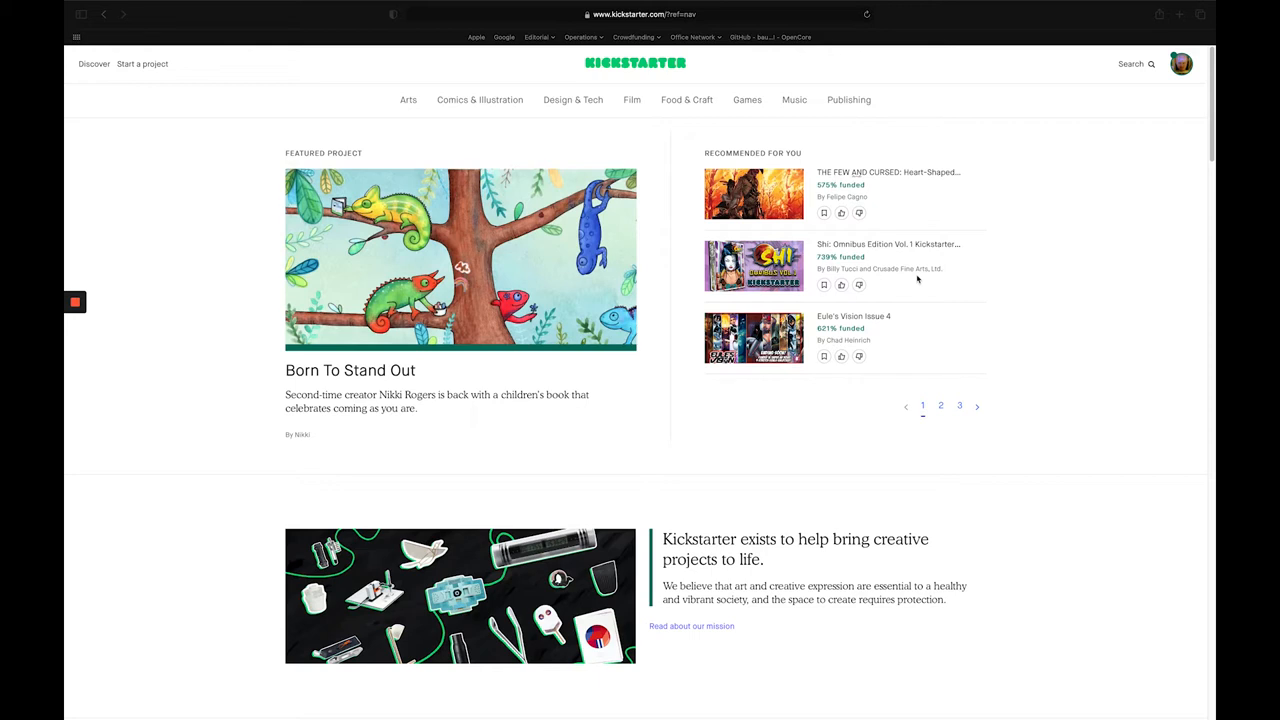
{"action": "mouse_move", "coordinate": [1088, 236]}
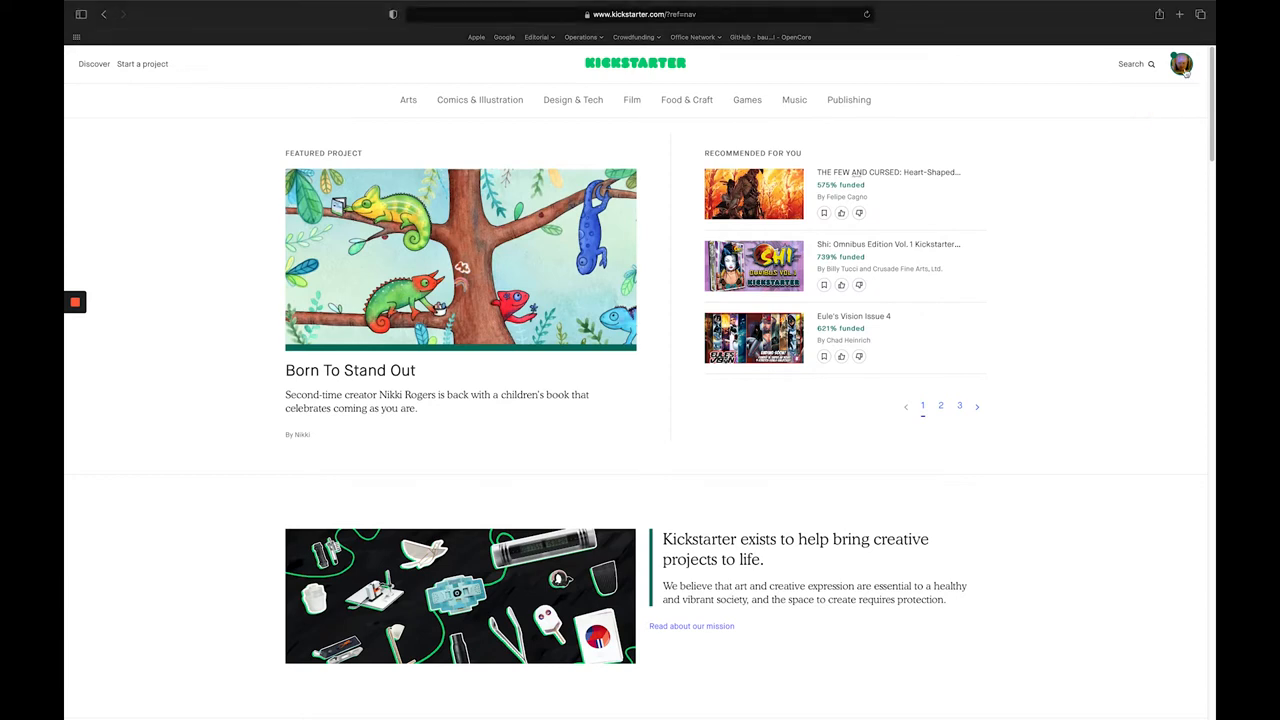
Step: Show the account menu with backed and created projects from the profile avatar
{"action": "left_click", "coordinate": [1180, 64]}
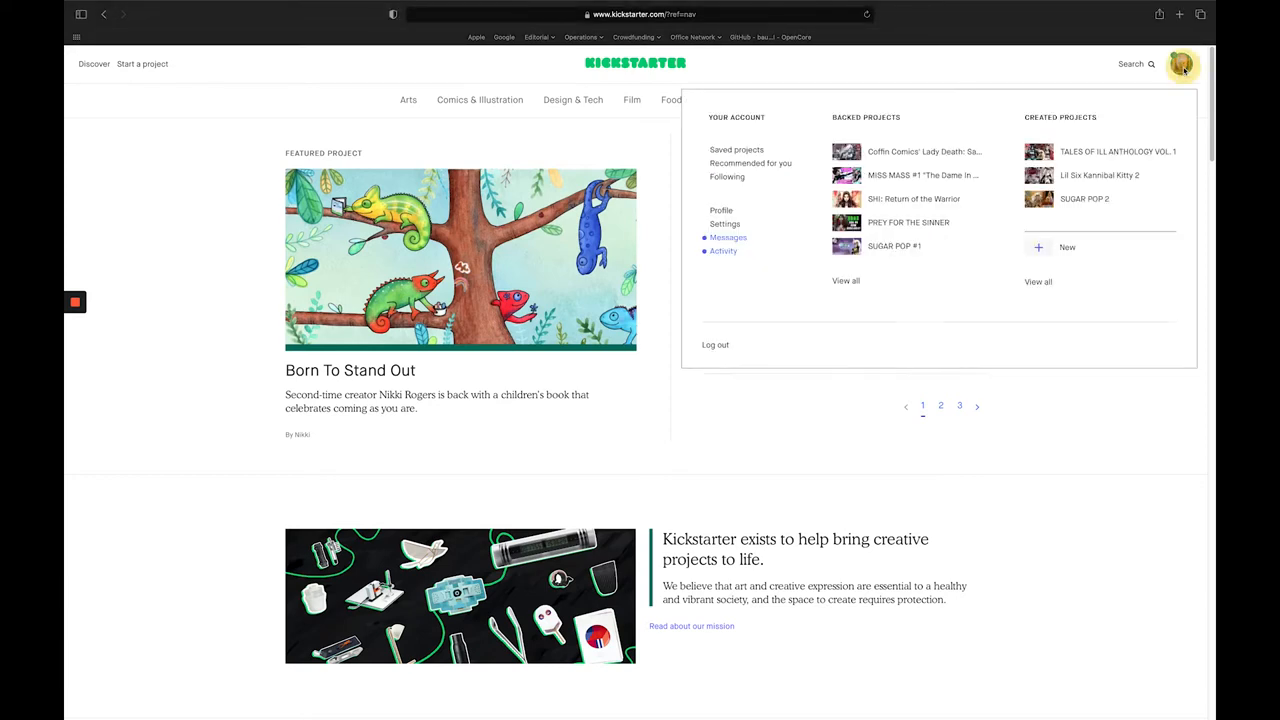
{"action": "mouse_move", "coordinate": [996, 136]}
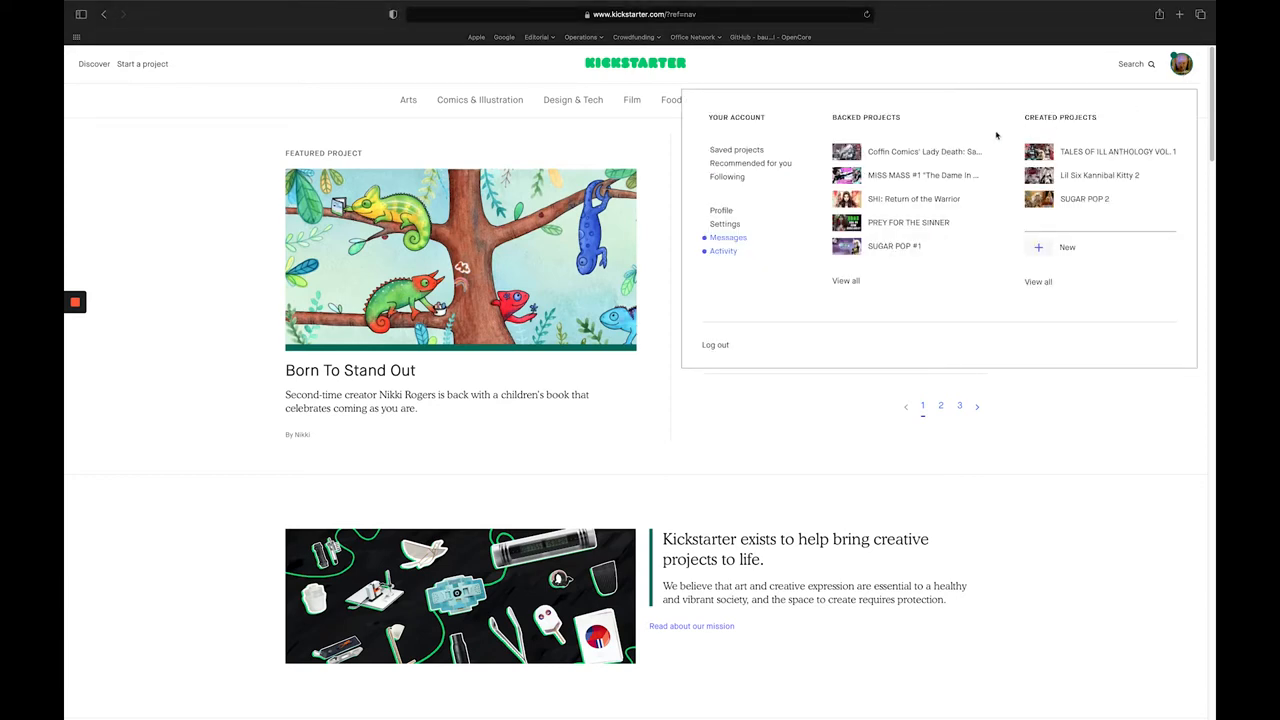
{"action": "mouse_move", "coordinate": [922, 152]}
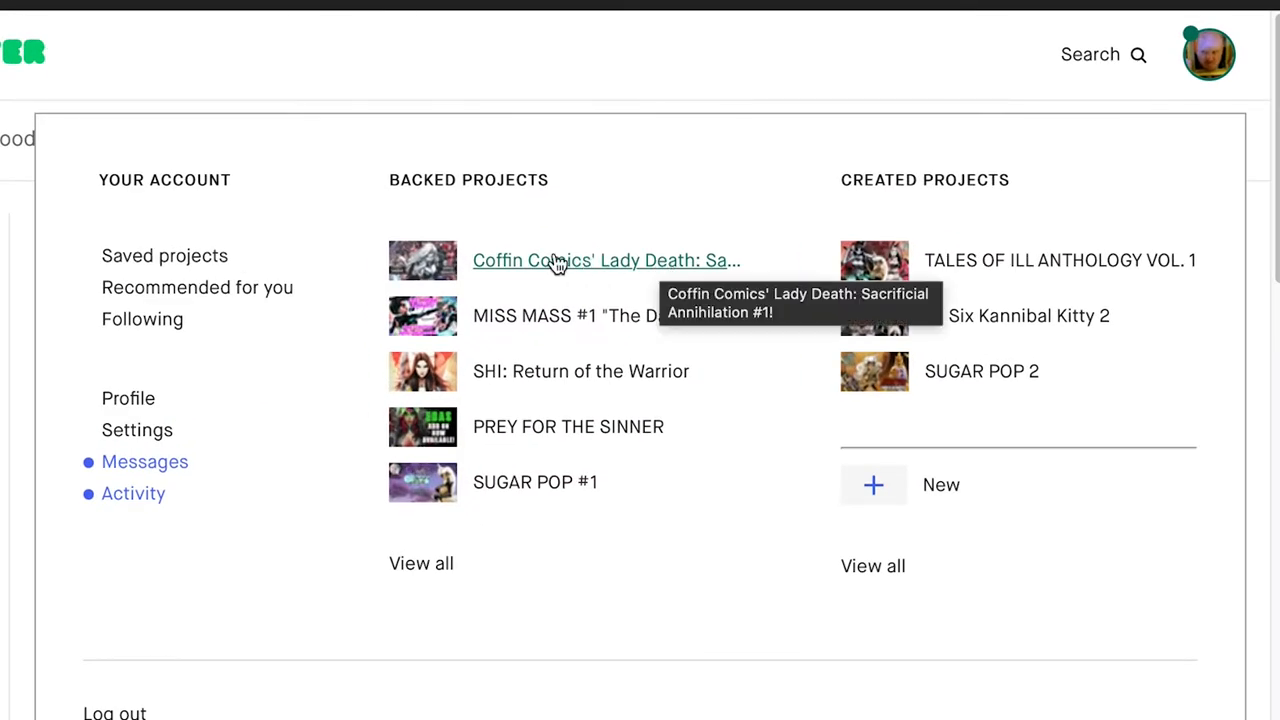
Step: Go to the backed Lady Death project and manage the existing $30 pledge
{"action": "left_click", "coordinate": [558, 260]}
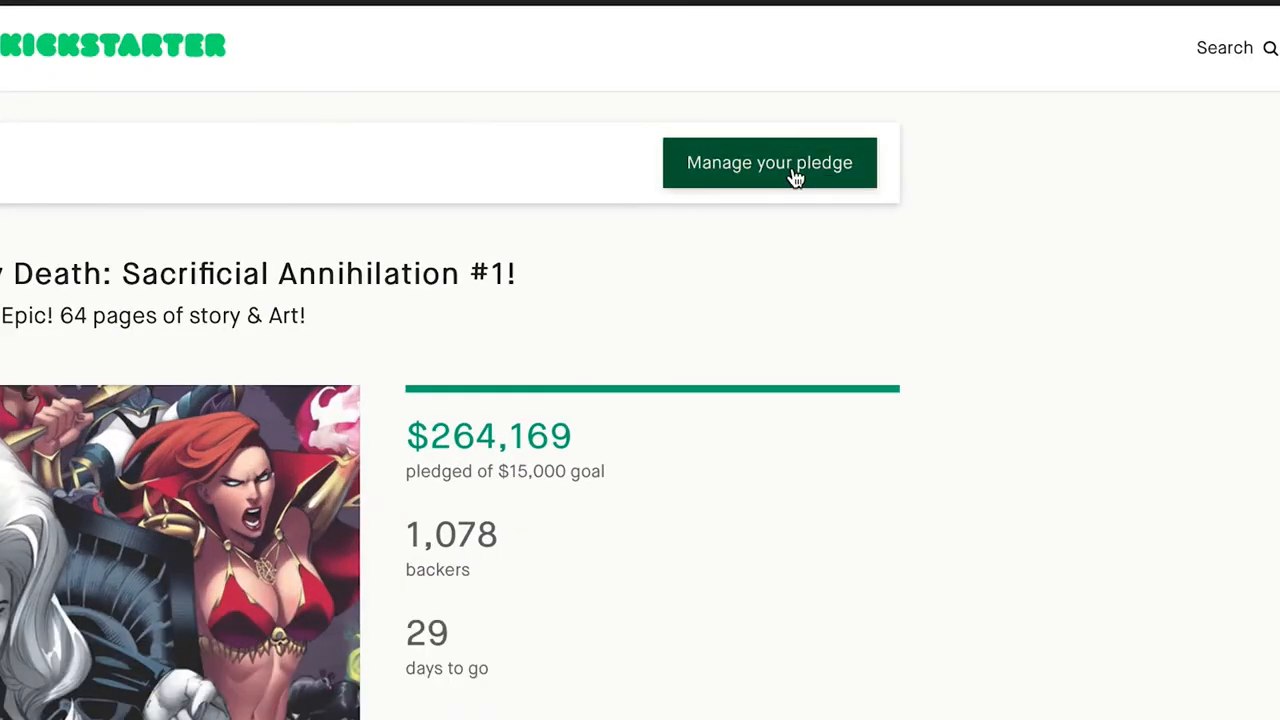
{"action": "mouse_move", "coordinate": [782, 178]}
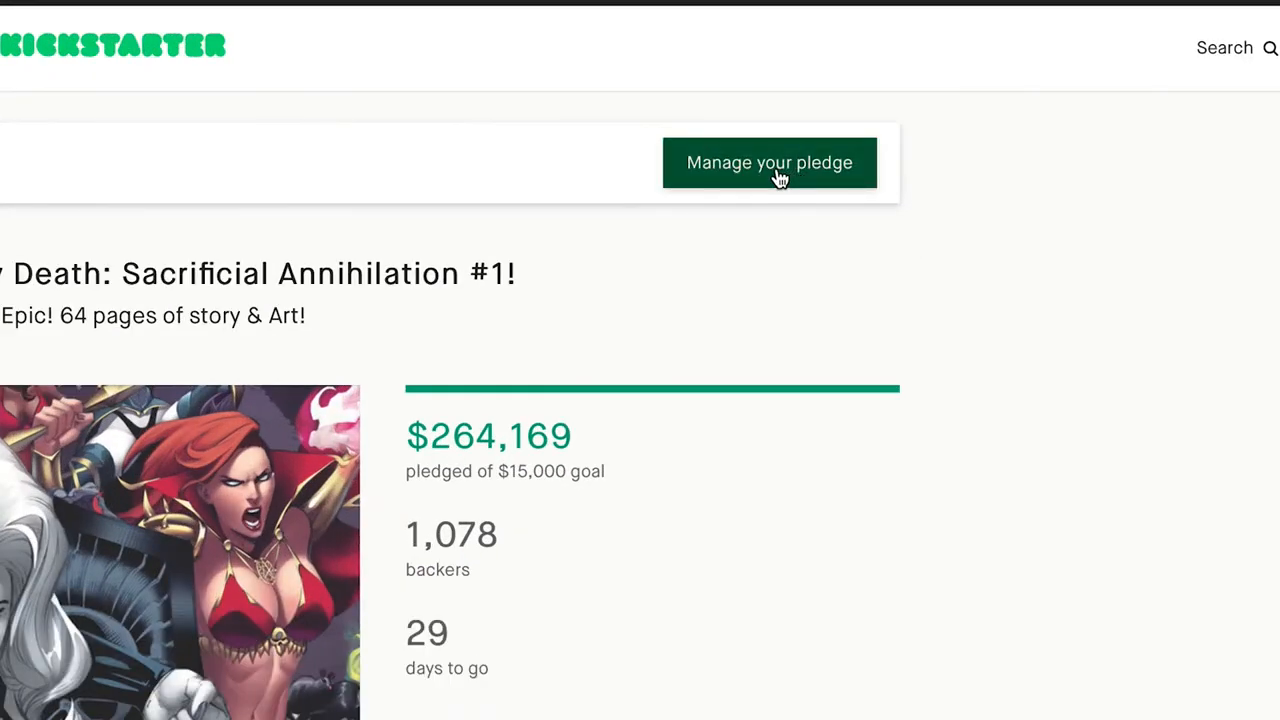
{"action": "left_click", "coordinate": [768, 162]}
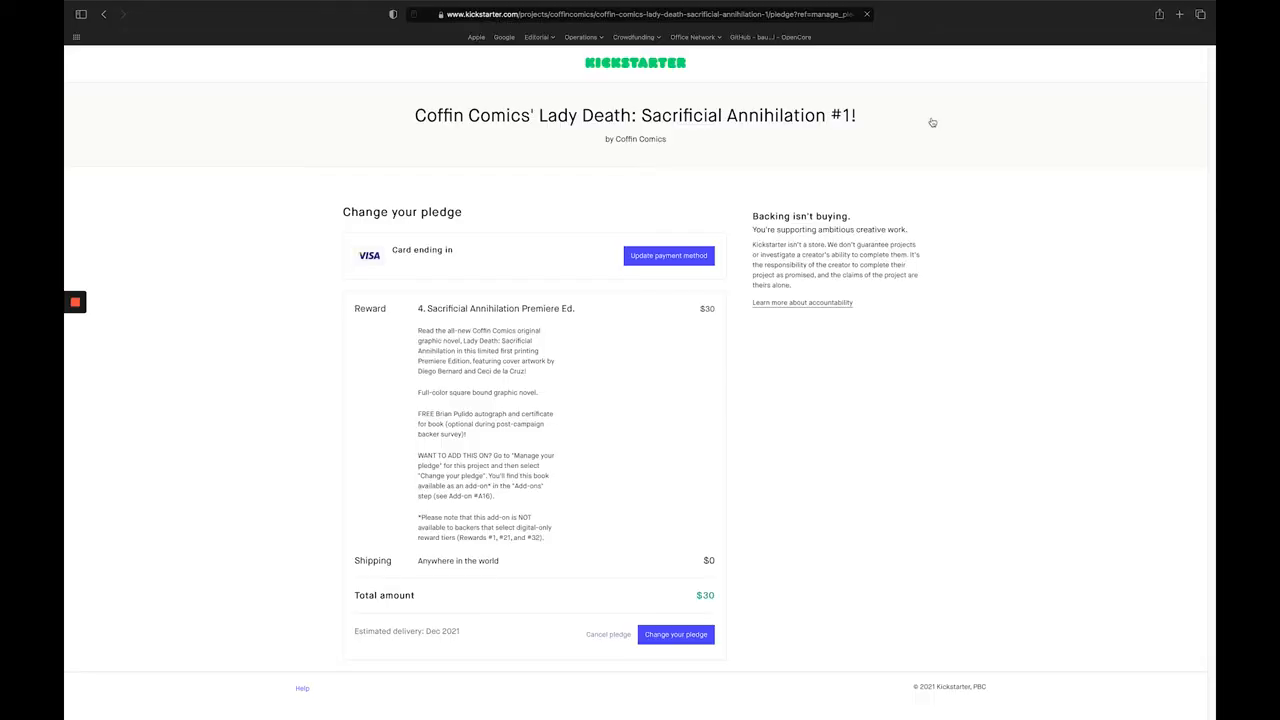
{"action": "mouse_move", "coordinate": [828, 584]}
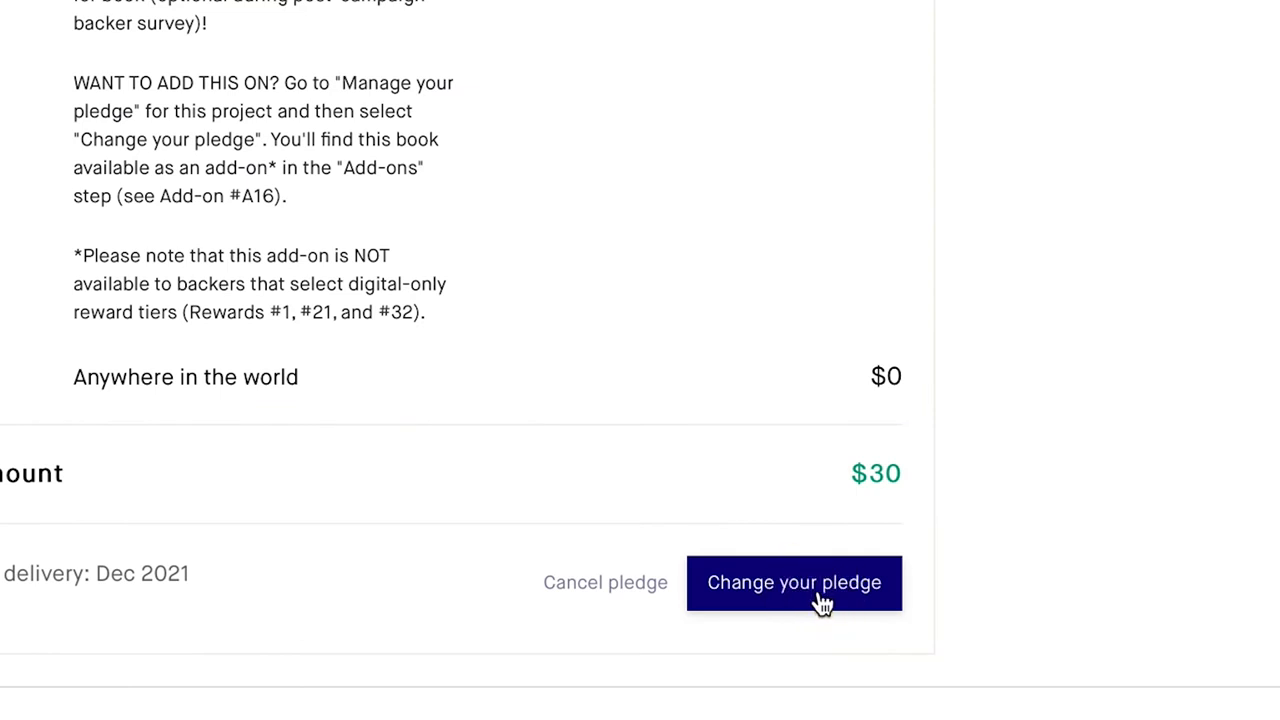
Step: Start changing the pledge so the reward selection with the $30 Premiere Ed. appears
{"action": "left_click", "coordinate": [794, 582]}
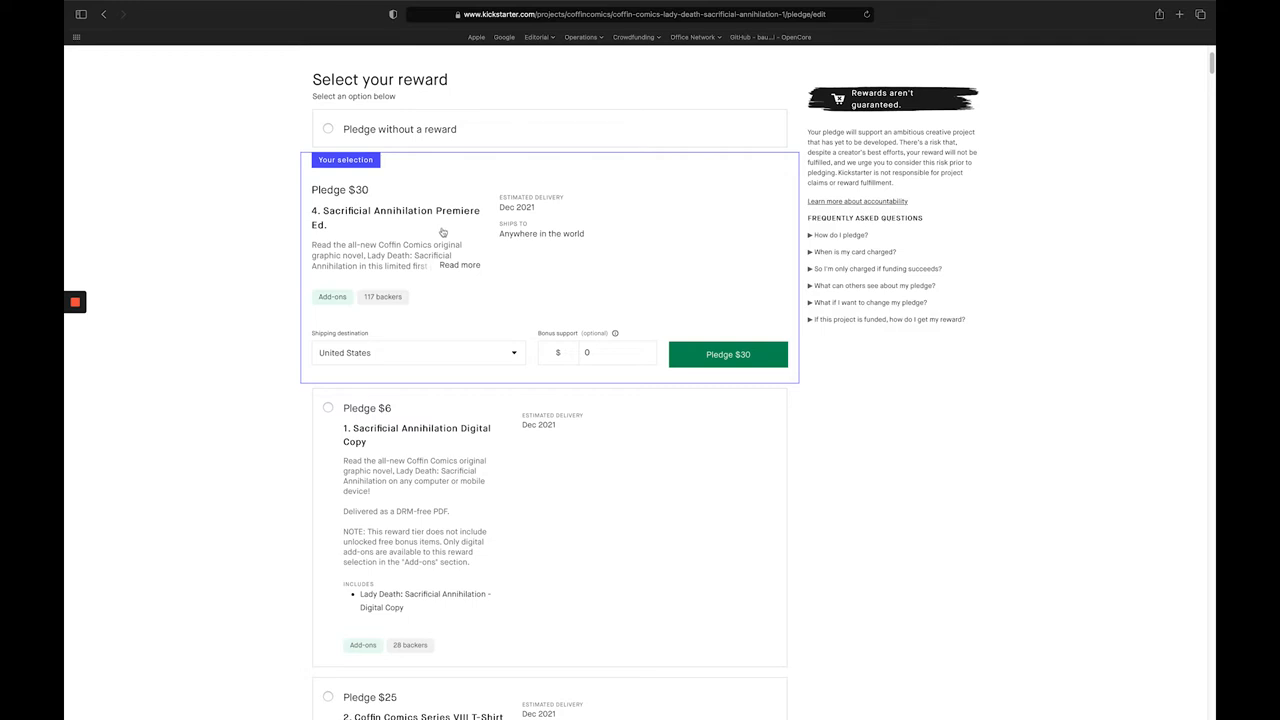
{"action": "mouse_move", "coordinate": [592, 286]}
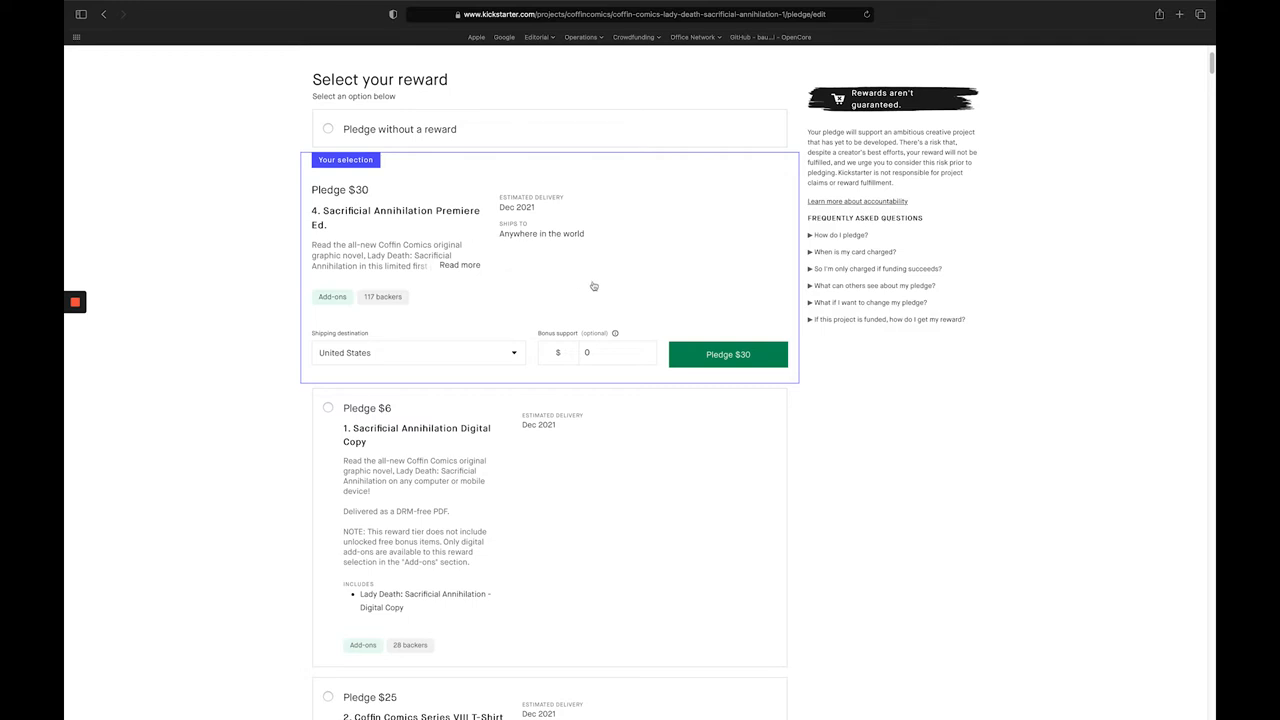
{"action": "mouse_move", "coordinate": [656, 308]}
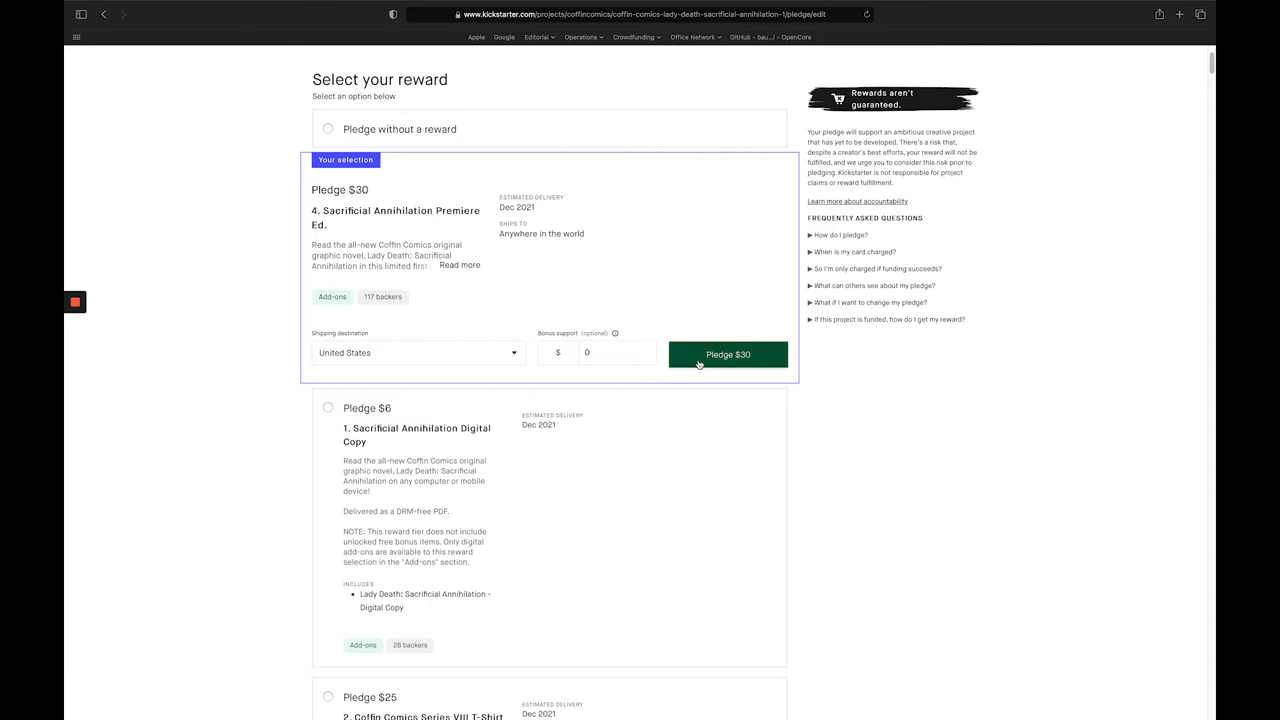
Step: Keep the $30 Premiere Ed. reward and add two Coffin Comics Series VIII T-Shirts
{"action": "left_click", "coordinate": [728, 354]}
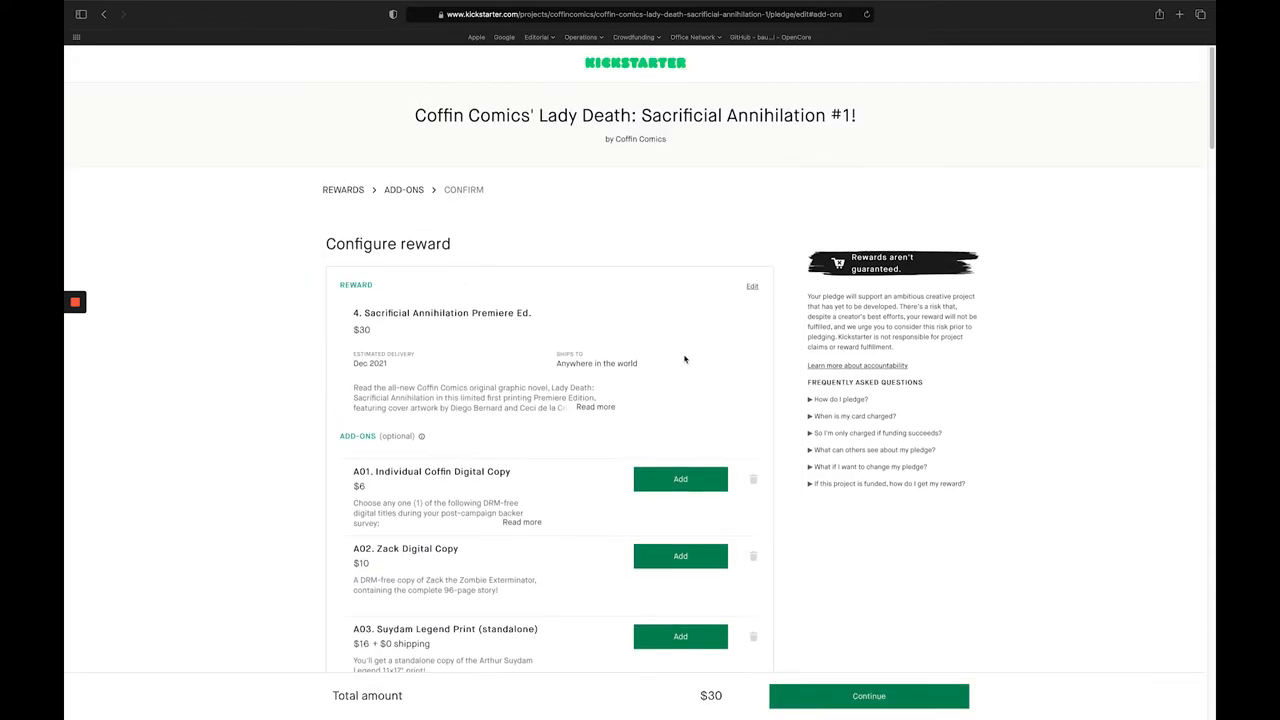
{"action": "mouse_move", "coordinate": [512, 356]}
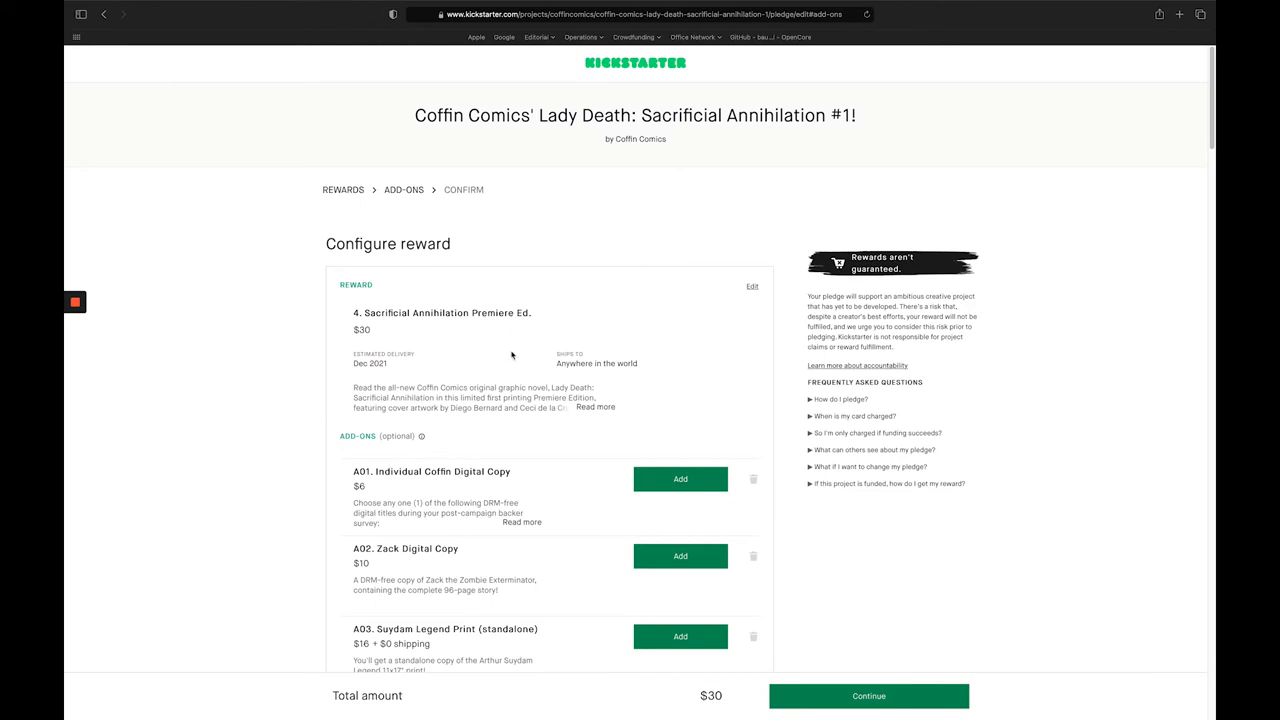
{"action": "mouse_move", "coordinate": [570, 426]}
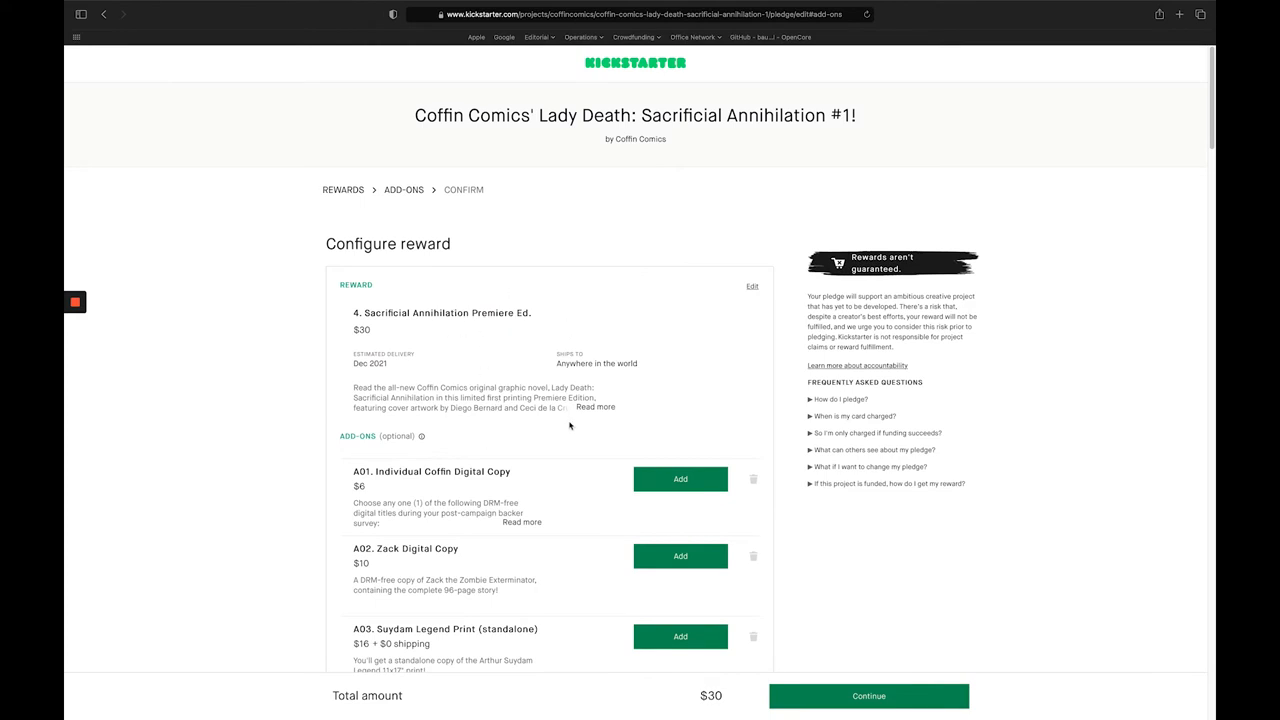
{"action": "scroll", "scroll_direction": "down", "scroll_amount": 3}
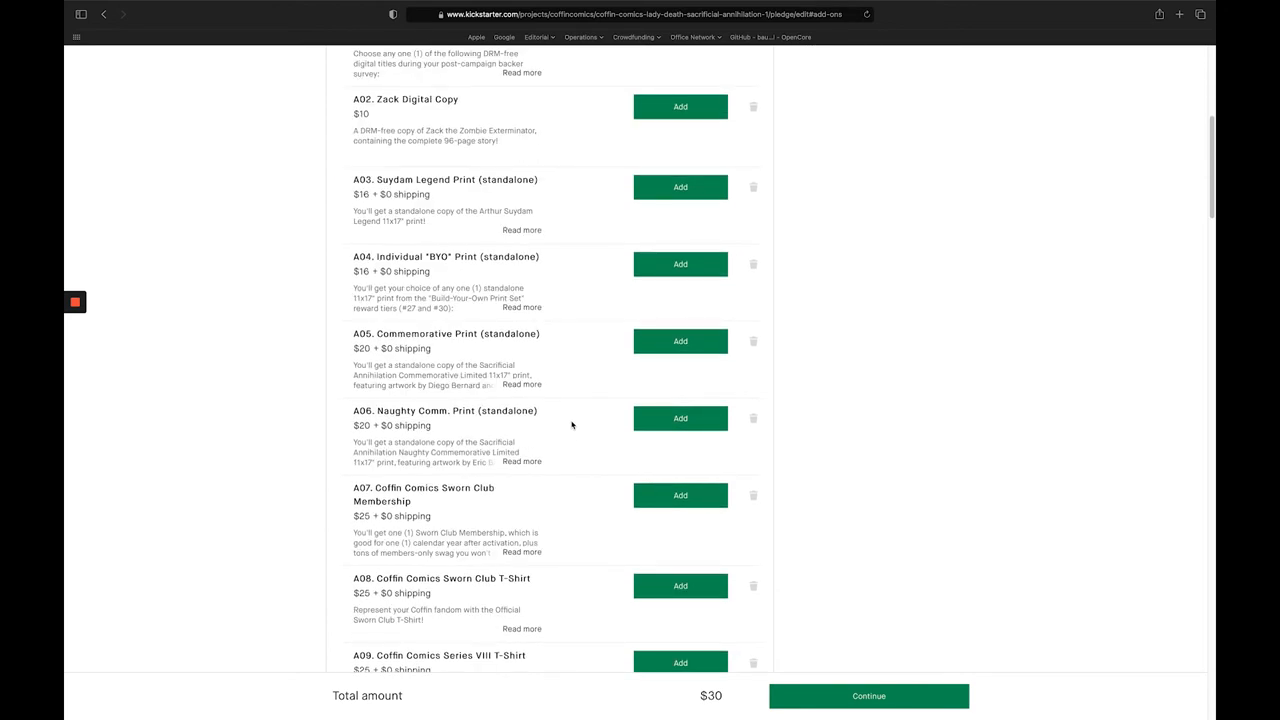
{"action": "scroll", "scroll_direction": "down", "scroll_amount": 3}
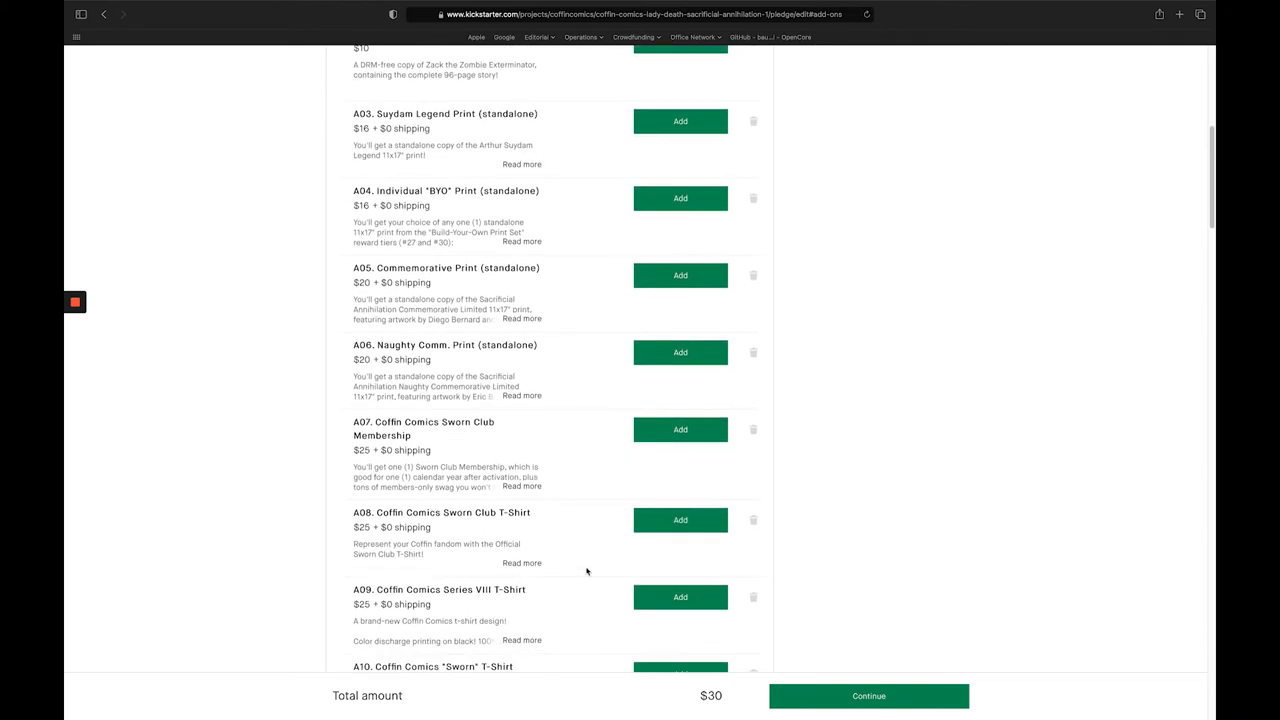
{"action": "left_click", "coordinate": [680, 596]}
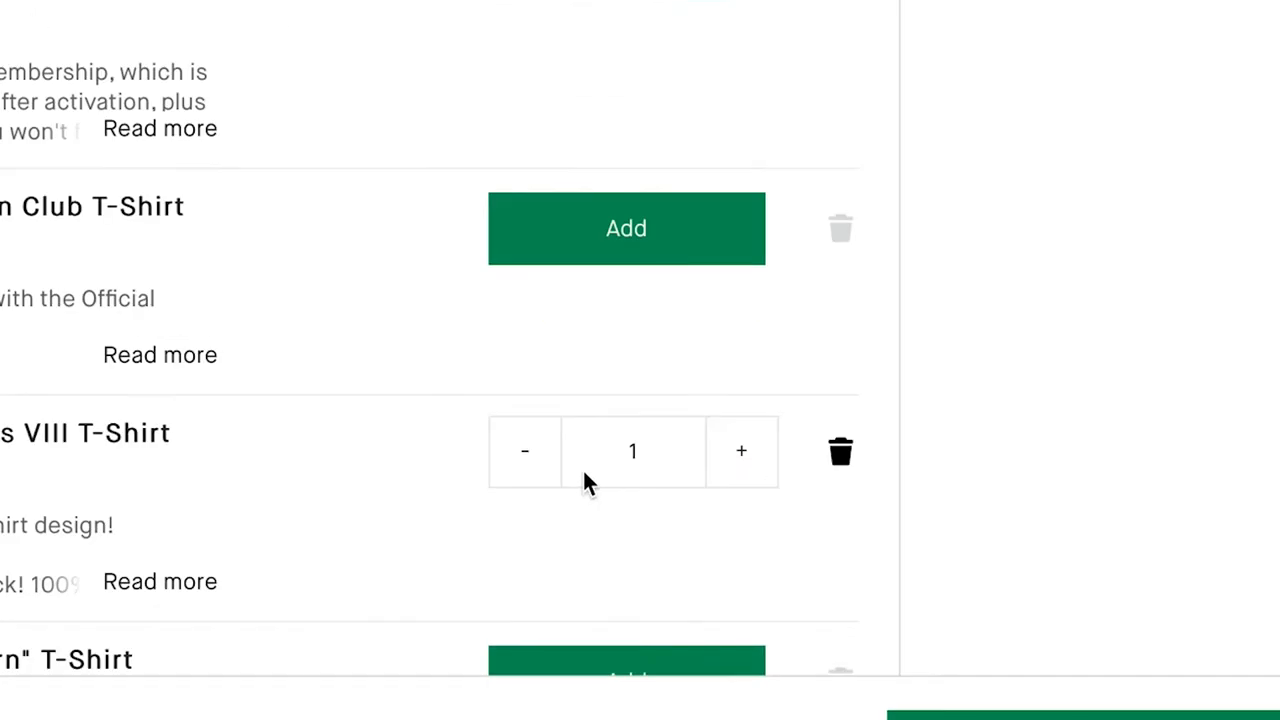
{"action": "mouse_move", "coordinate": [718, 480]}
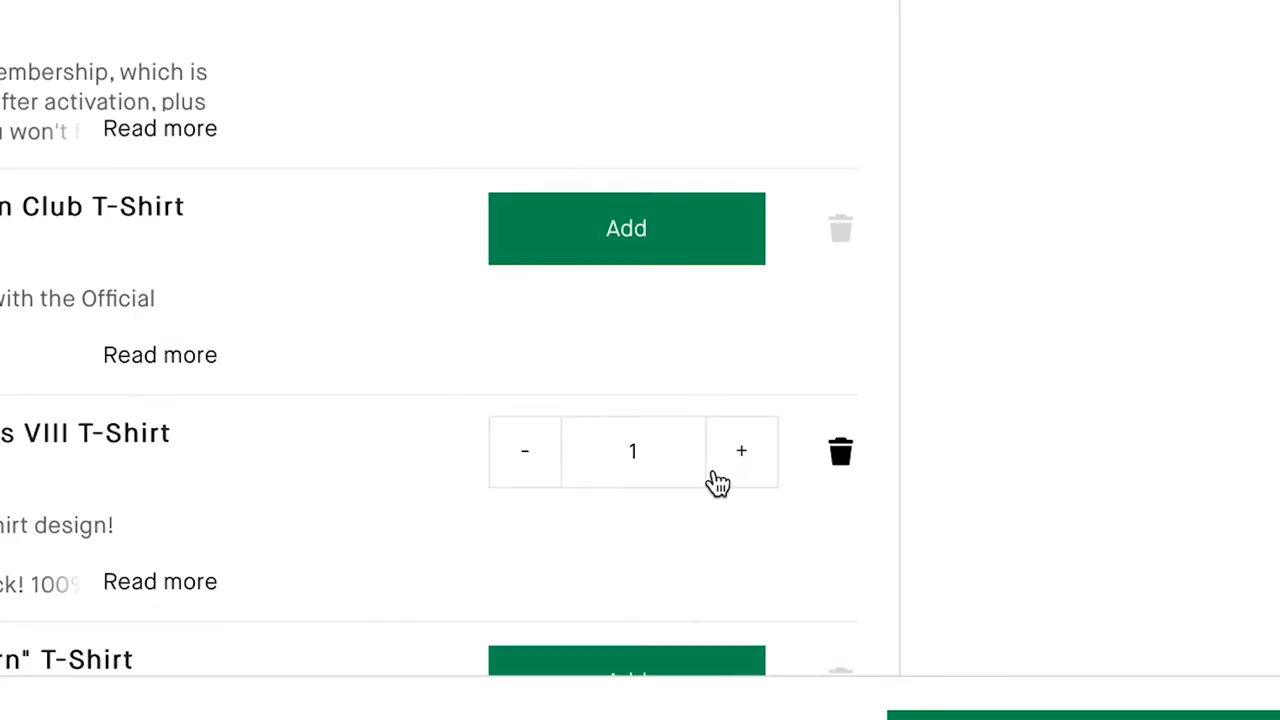
{"action": "mouse_move", "coordinate": [736, 490]}
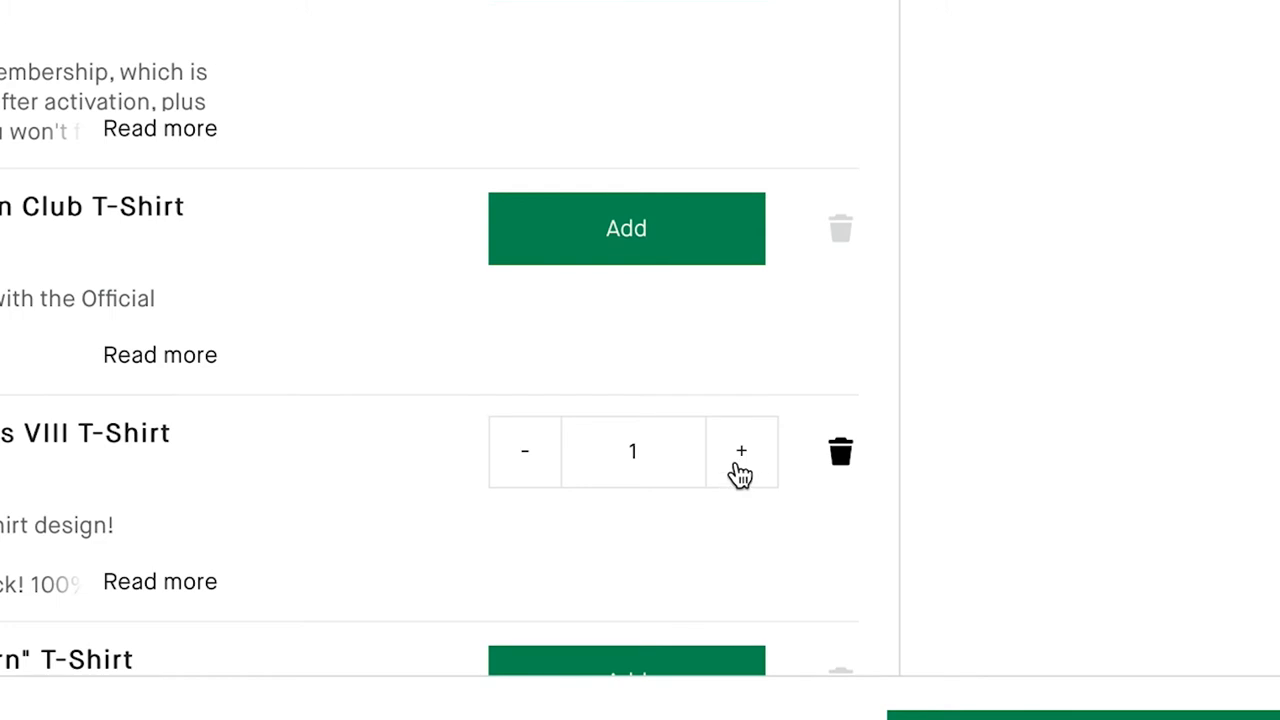
{"action": "left_click", "coordinate": [740, 452]}
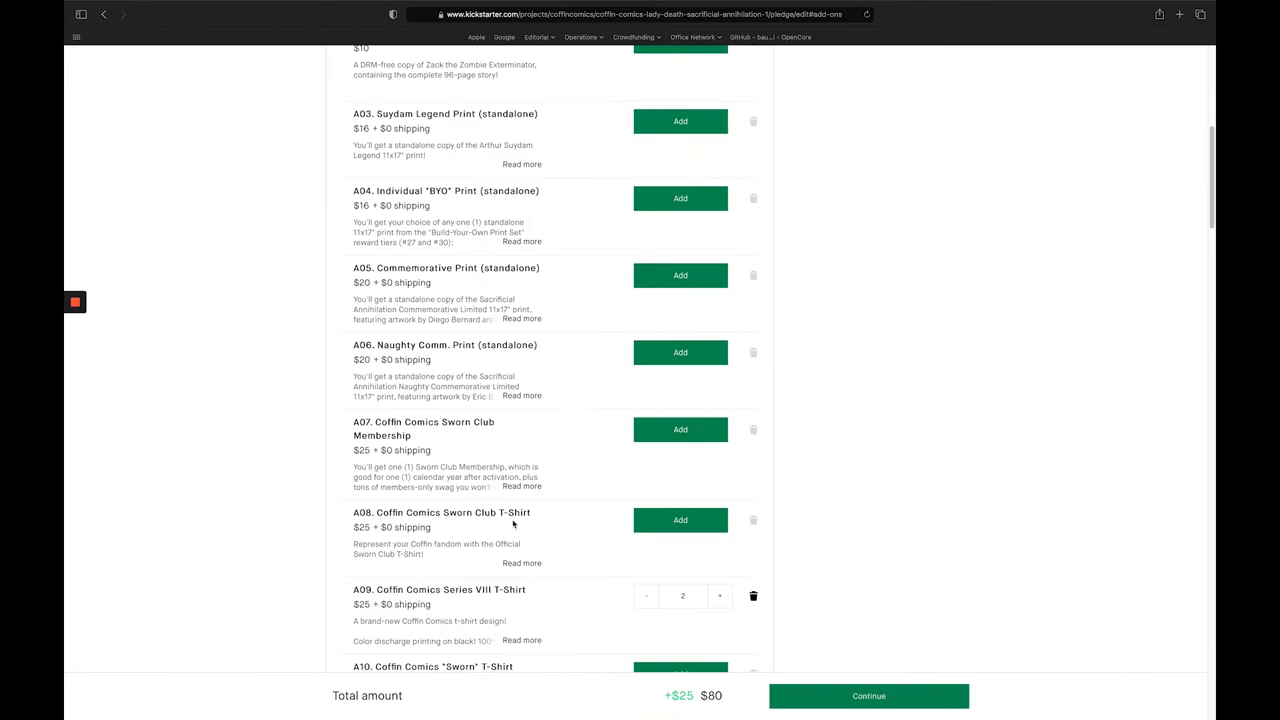
Step: Add the Sacrificial Annihilation Cosplay Ed and continue to review the $110 pledge
{"action": "scroll", "scroll_direction": "down", "scroll_amount": 3}
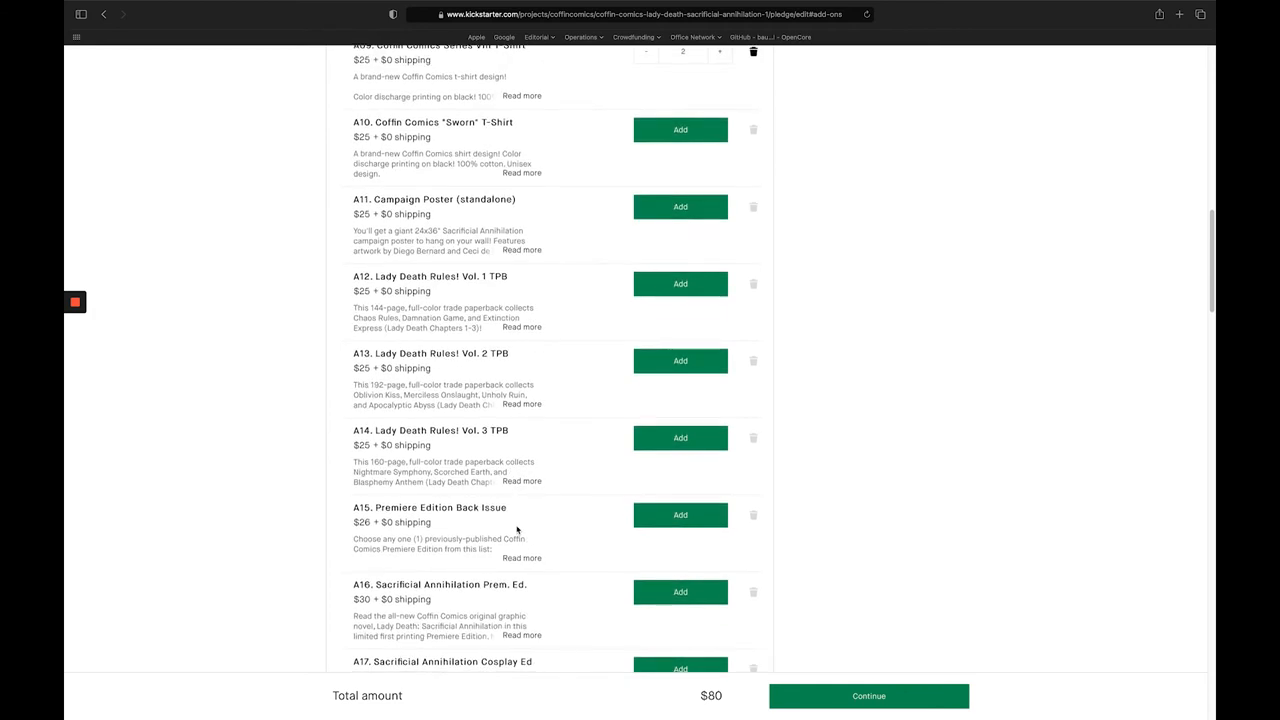
{"action": "scroll", "scroll_direction": "down", "scroll_amount": 3}
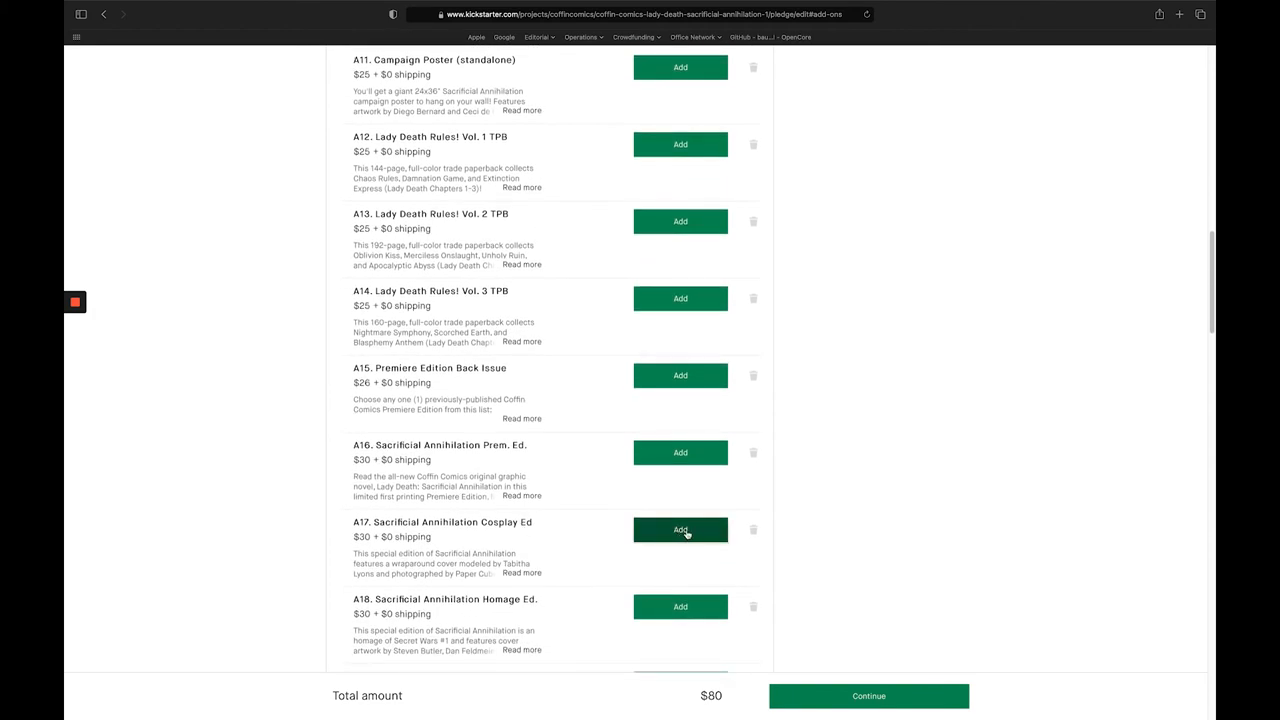
{"action": "left_click", "coordinate": [680, 528]}
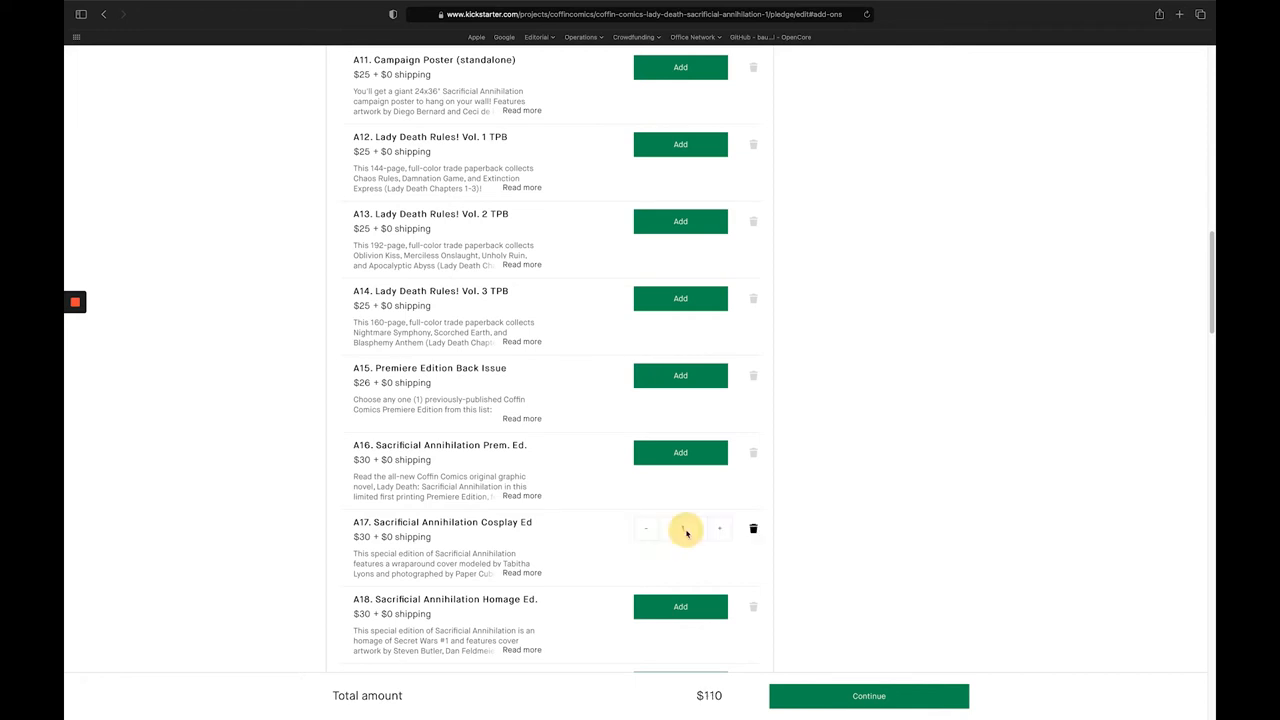
{"action": "mouse_move", "coordinate": [656, 628]}
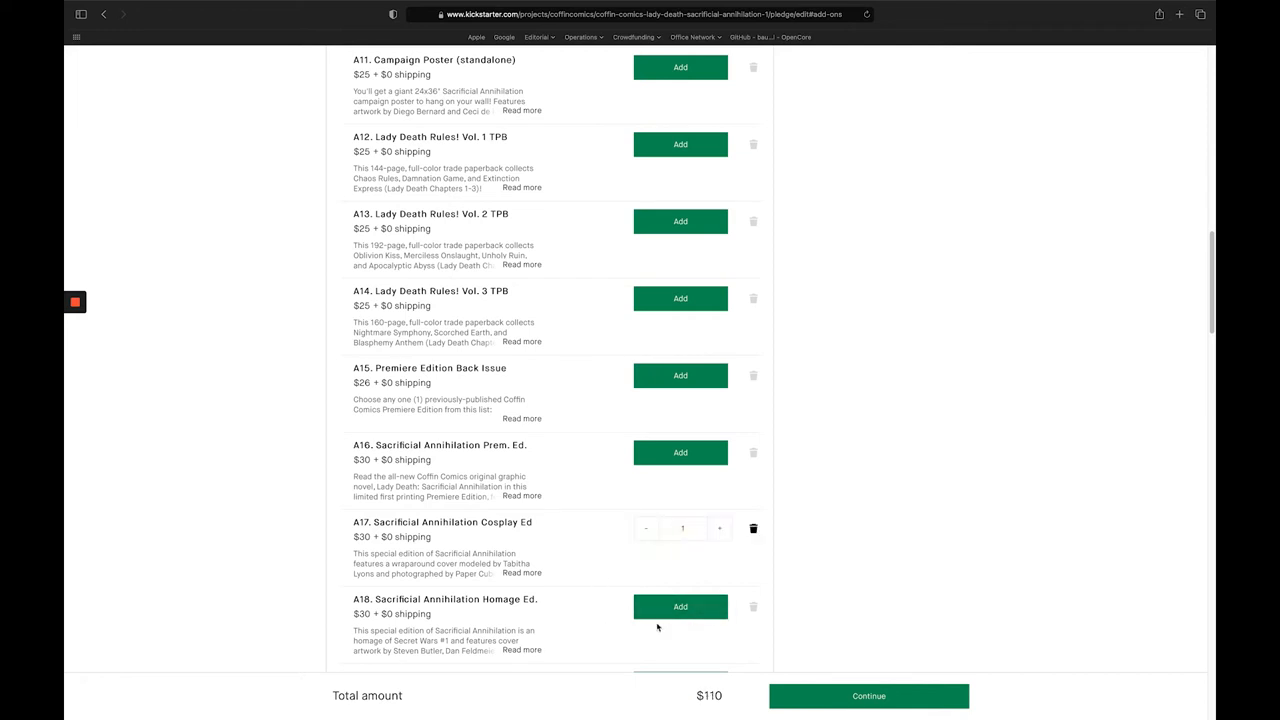
{"action": "mouse_move", "coordinate": [784, 716]}
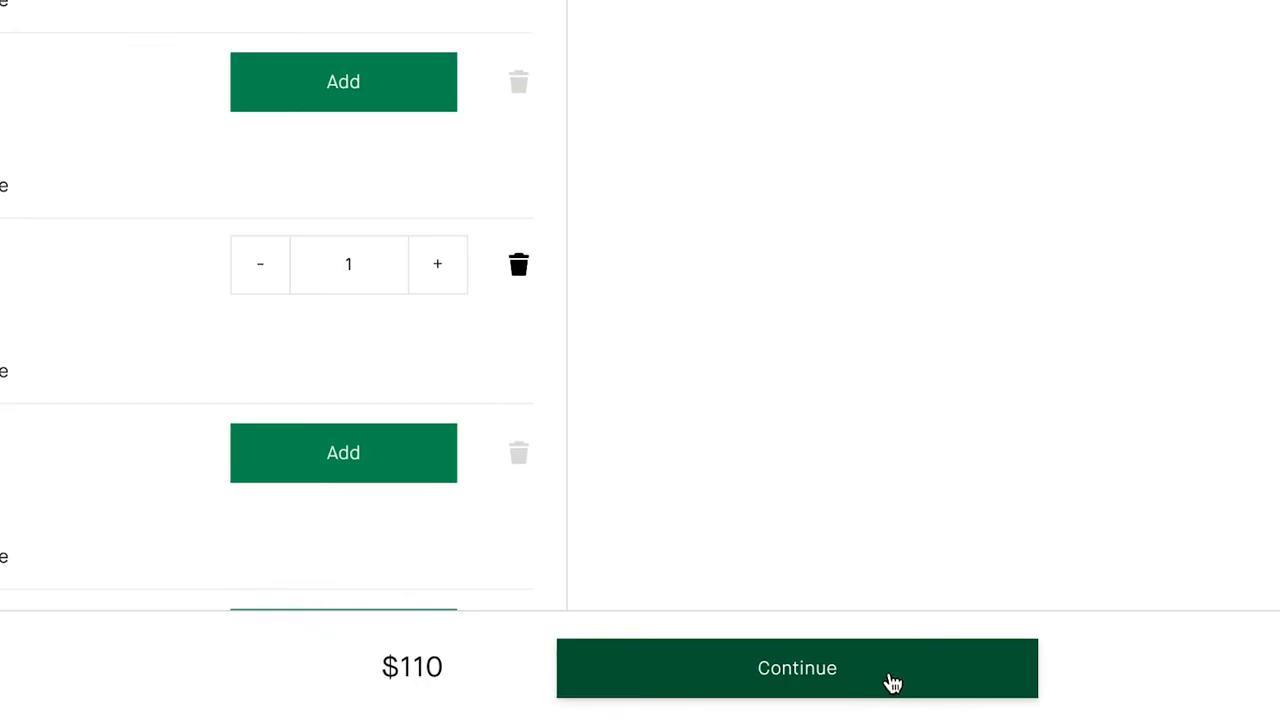
{"action": "left_click", "coordinate": [796, 668]}
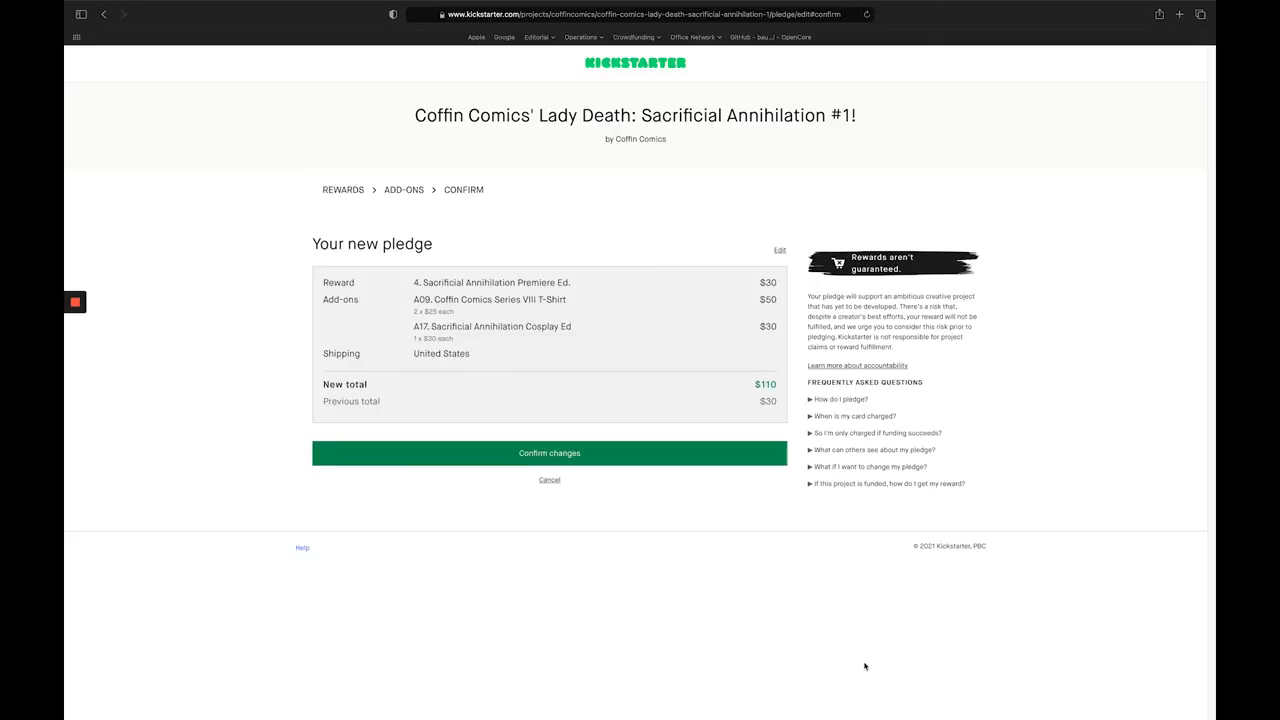
{"action": "mouse_move", "coordinate": [672, 298]}
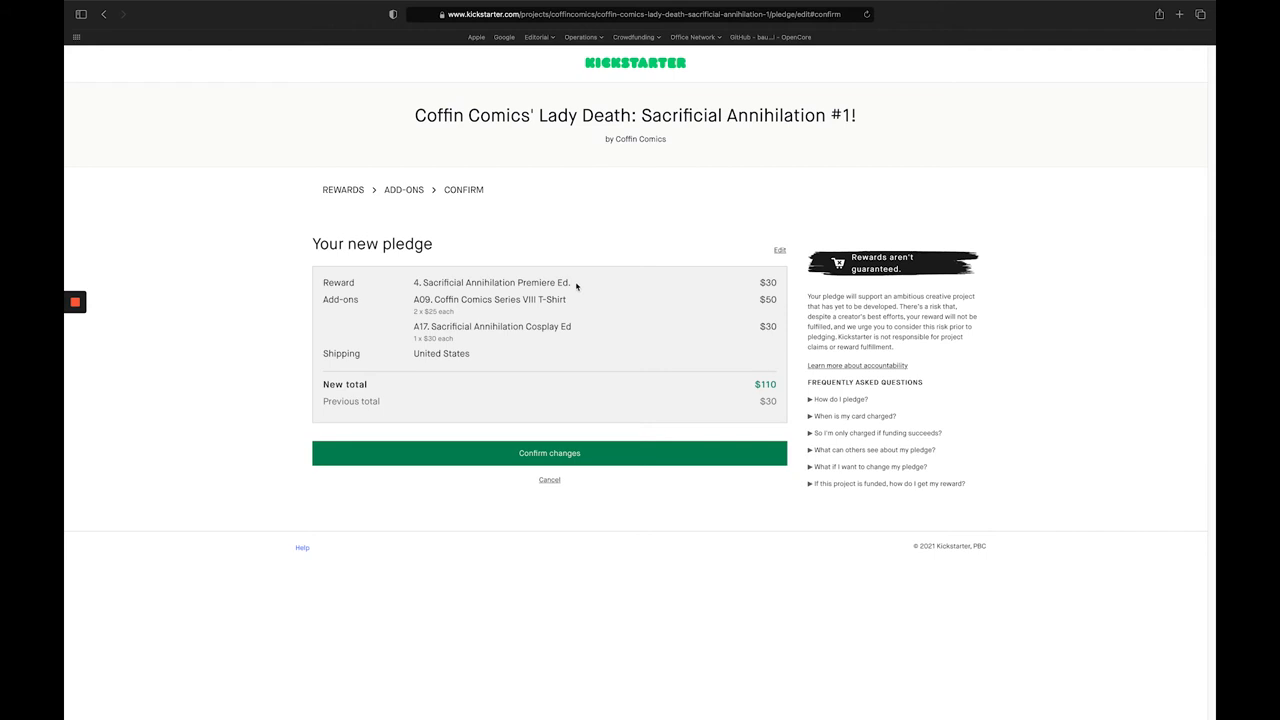
{"action": "mouse_move", "coordinate": [752, 292]}
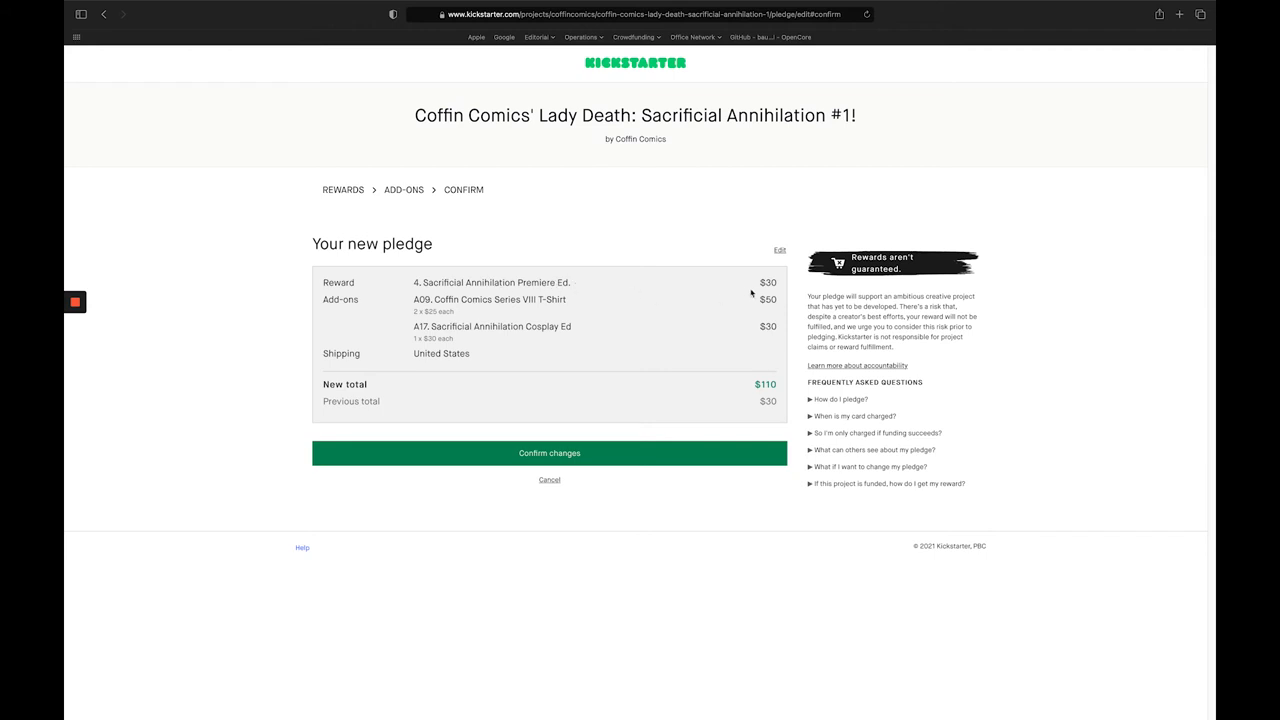
{"action": "mouse_move", "coordinate": [486, 312]}
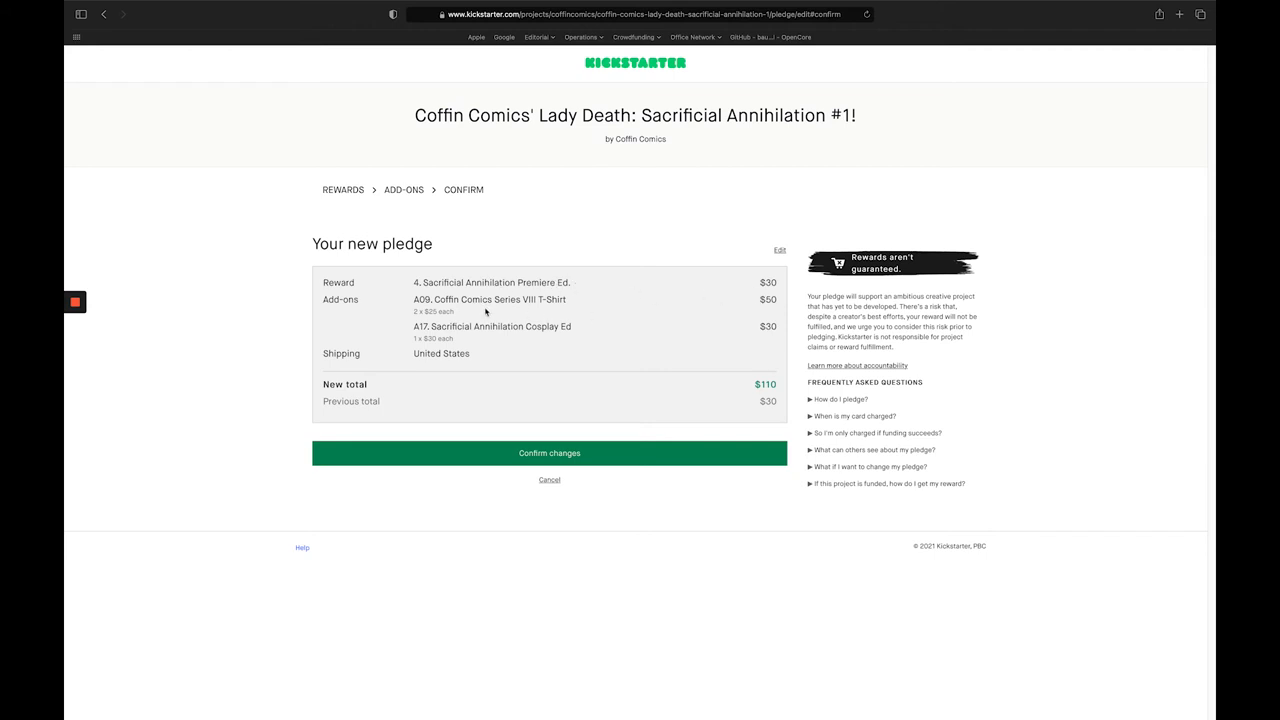
{"action": "mouse_move", "coordinate": [734, 312]}
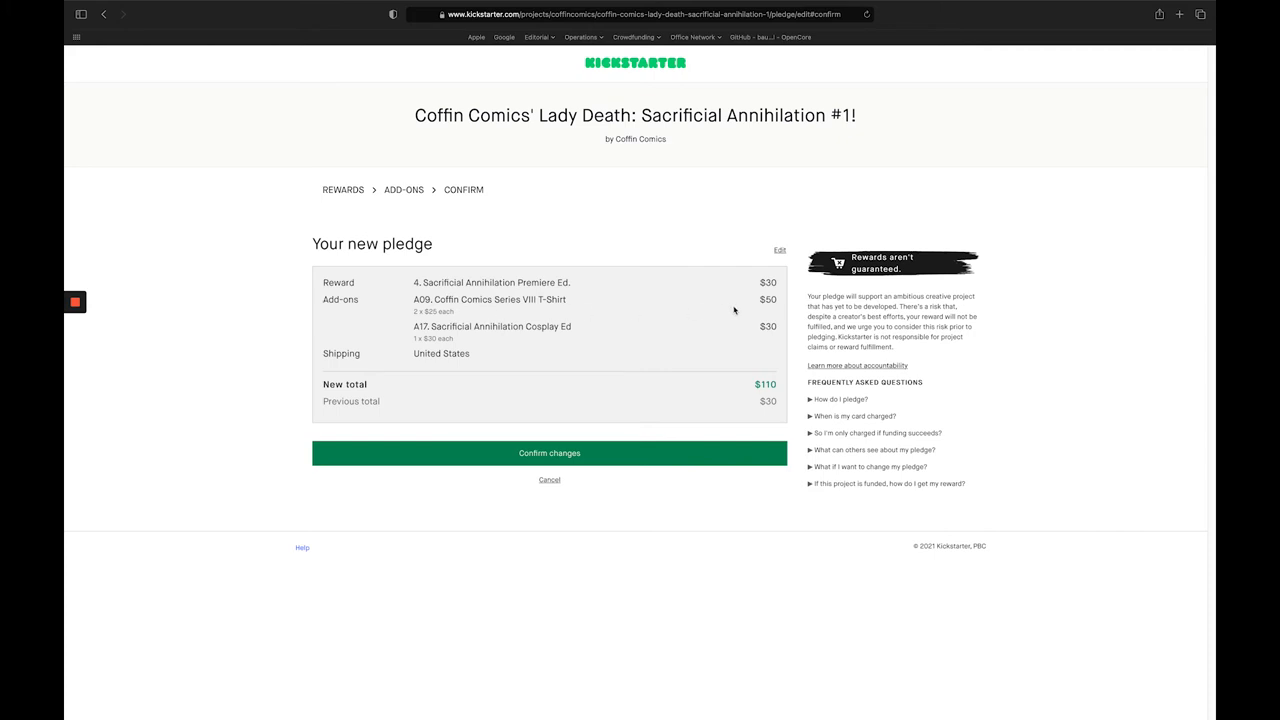
{"action": "mouse_move", "coordinate": [568, 346]}
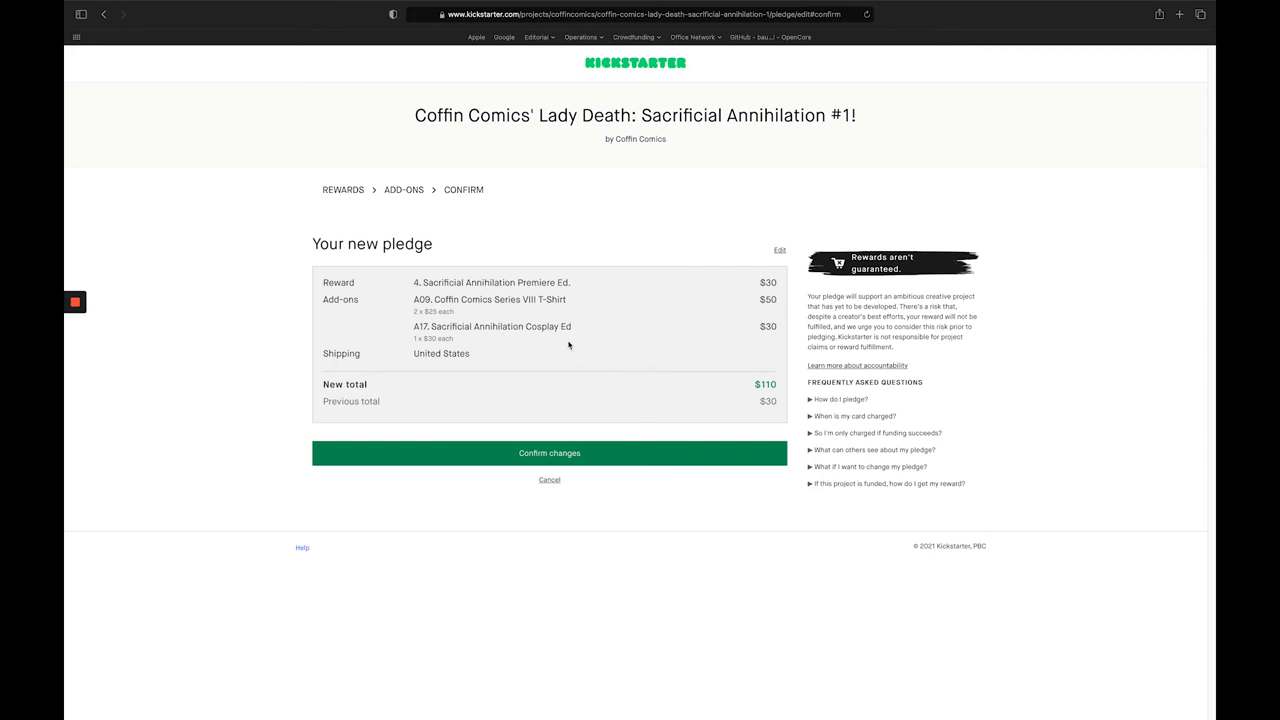
{"action": "mouse_move", "coordinate": [728, 342]}
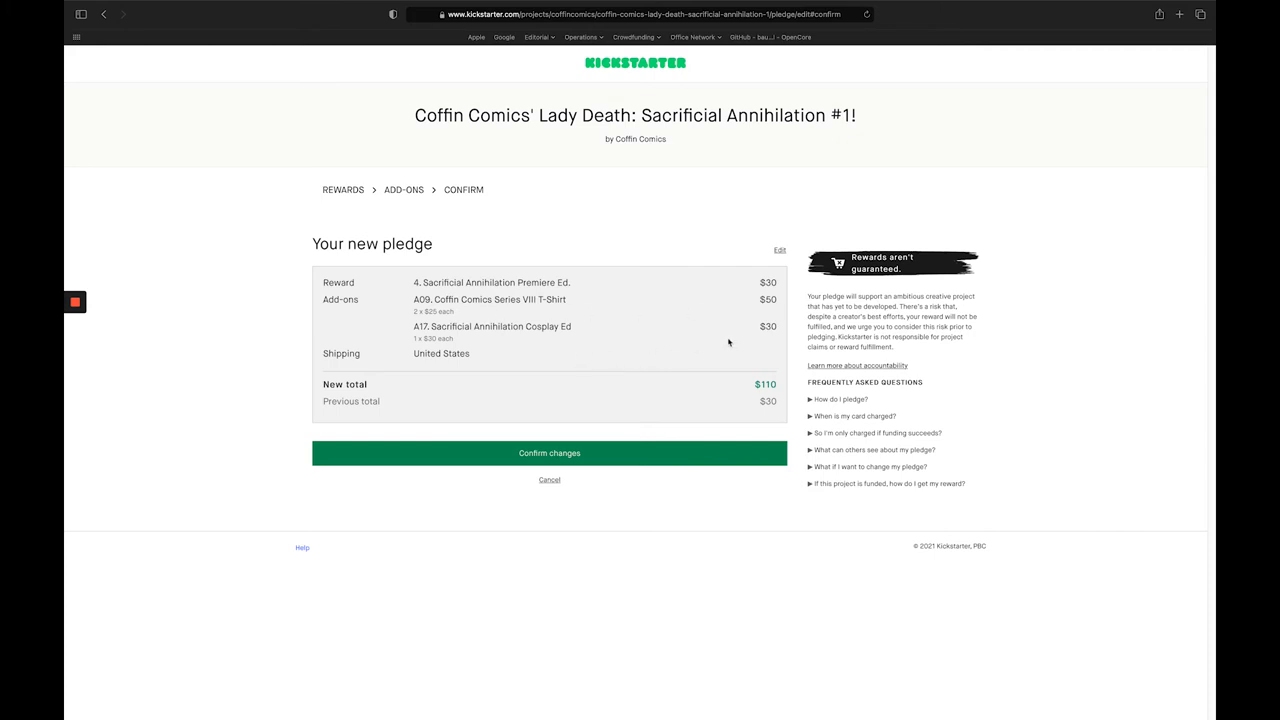
{"action": "mouse_move", "coordinate": [548, 452]}
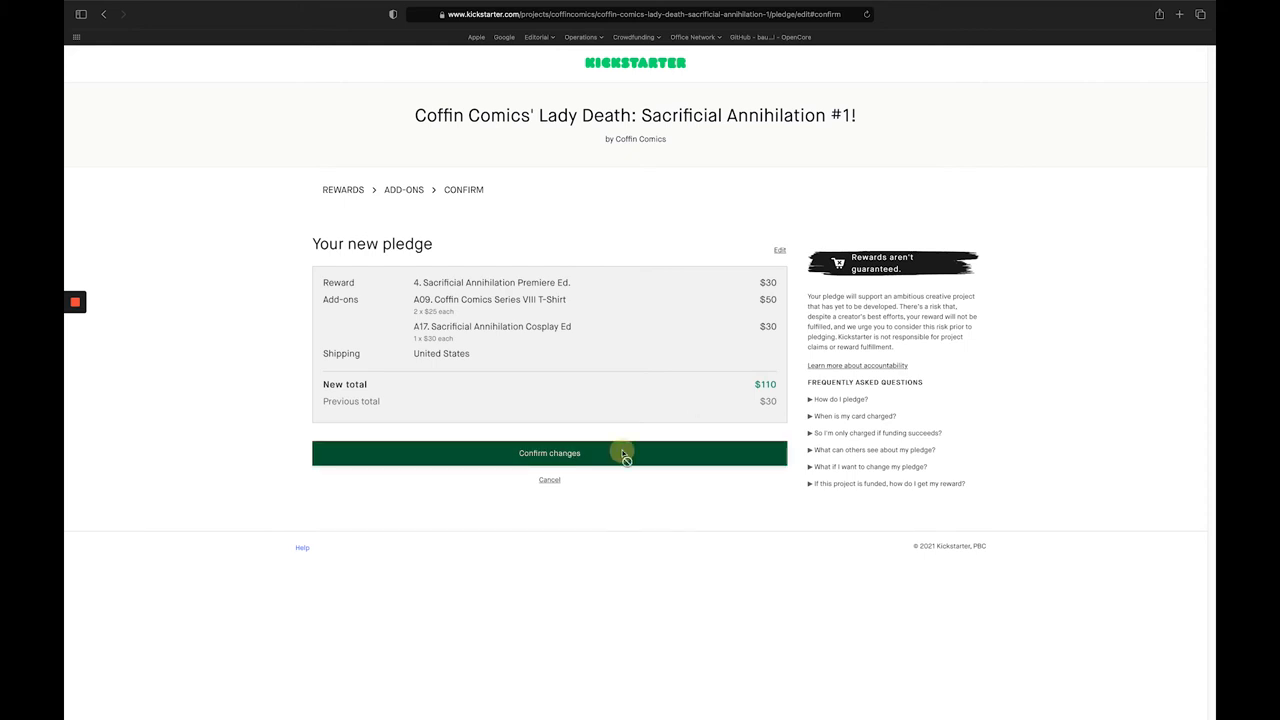
Step: Confirm the updated $110 pledge so the thank-you page appears
{"action": "left_click", "coordinate": [548, 452]}
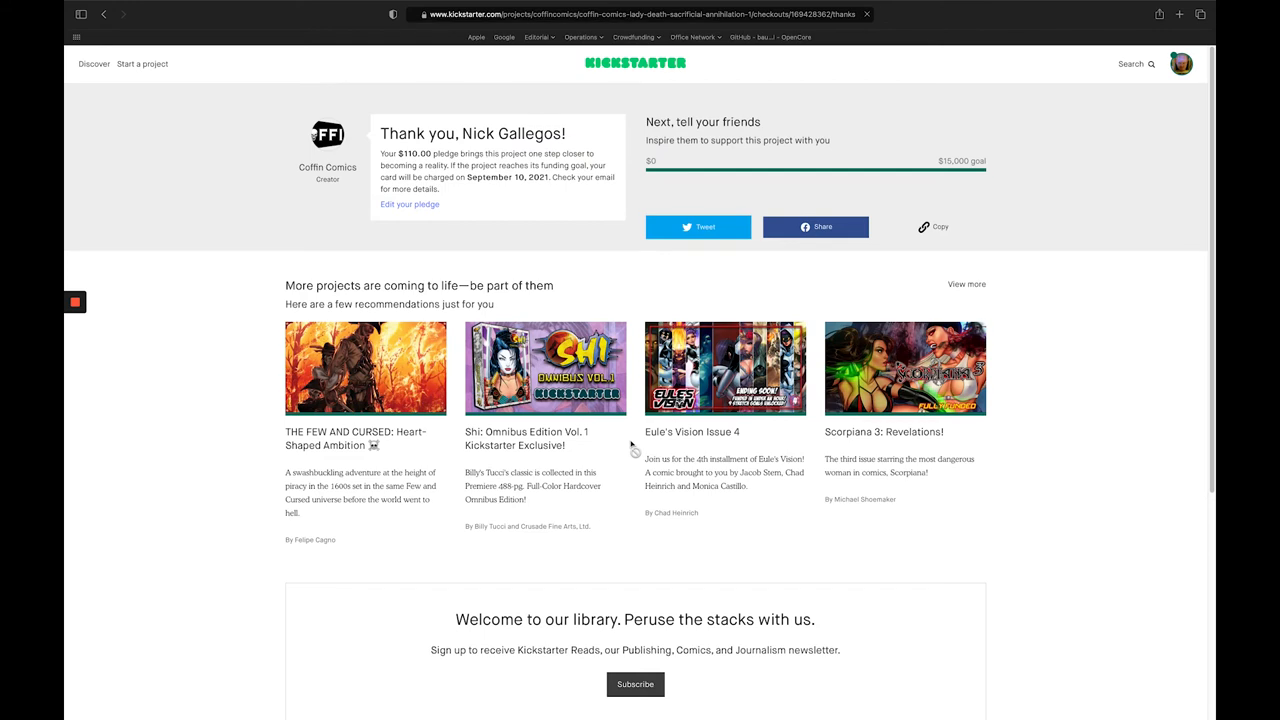